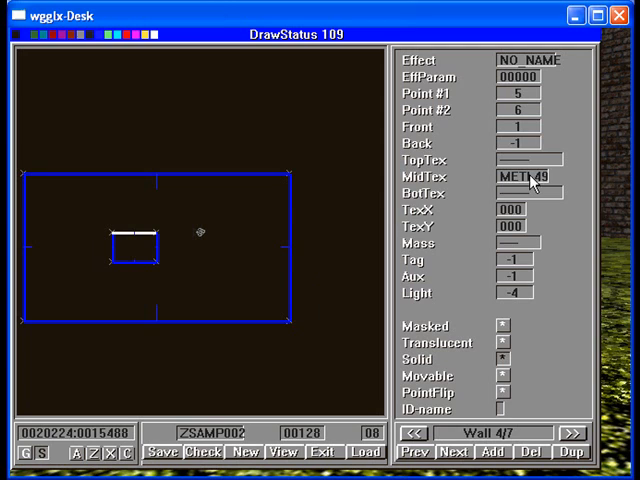
pyautogui.moveTo(536, 128)
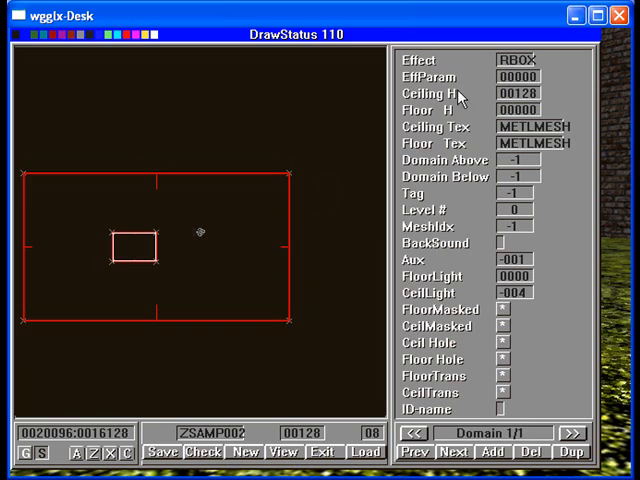
pyautogui.moveTo(480, 230)
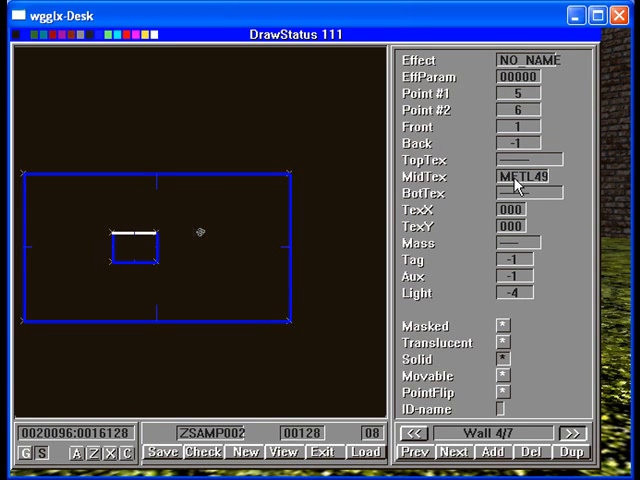
pyautogui.moveTo(512, 188)
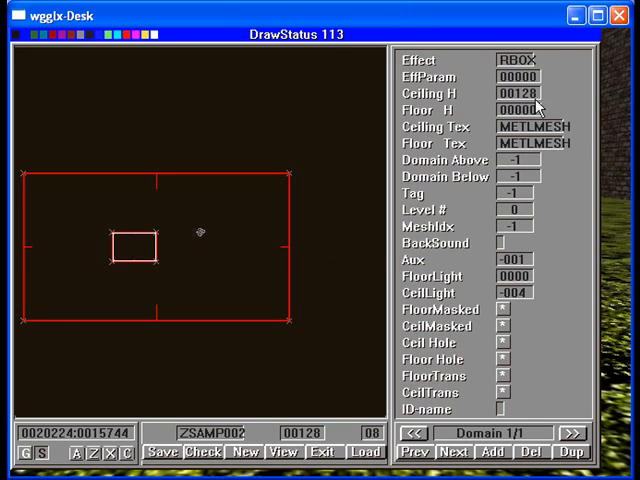
pyautogui.click(518, 92)
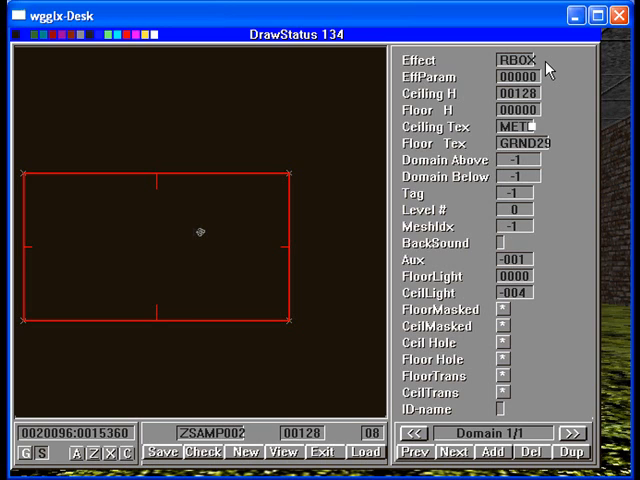
# Set the Floor Tex field to METLMESH, matching the ceiling texture
pyautogui.write('METLMECH')
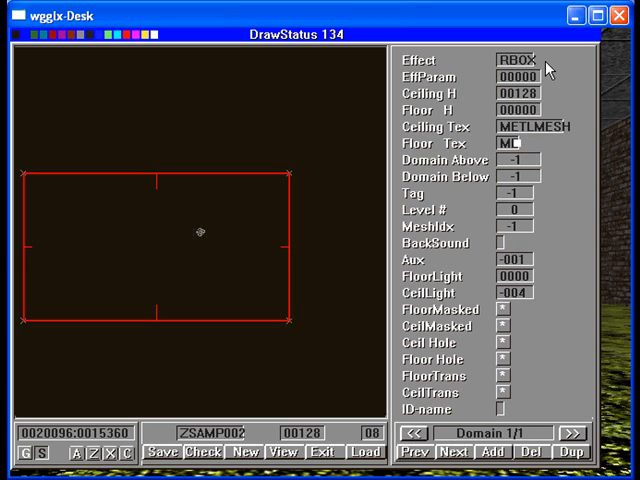
pyautogui.click(536, 148)
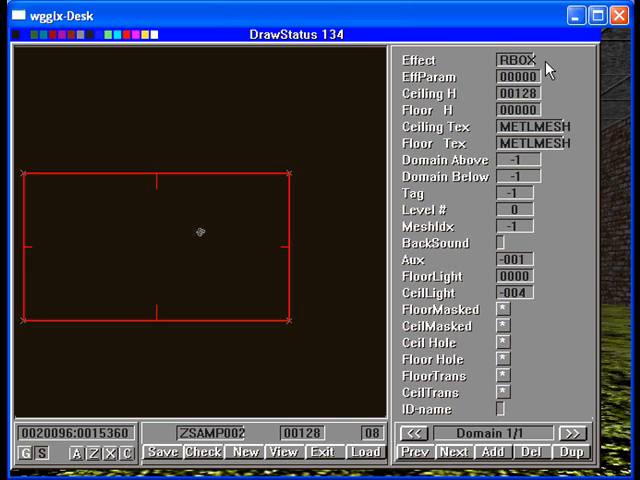
pyautogui.moveTo(436, 178)
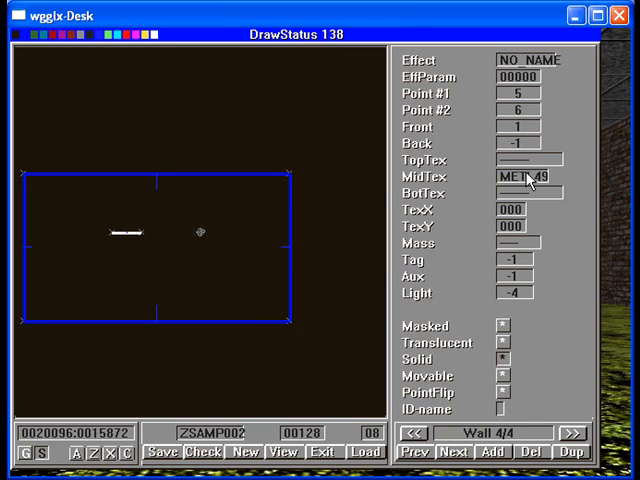
# Draw a new vertical wall from left of the room centre down to its lower end
pyautogui.click(122, 232)
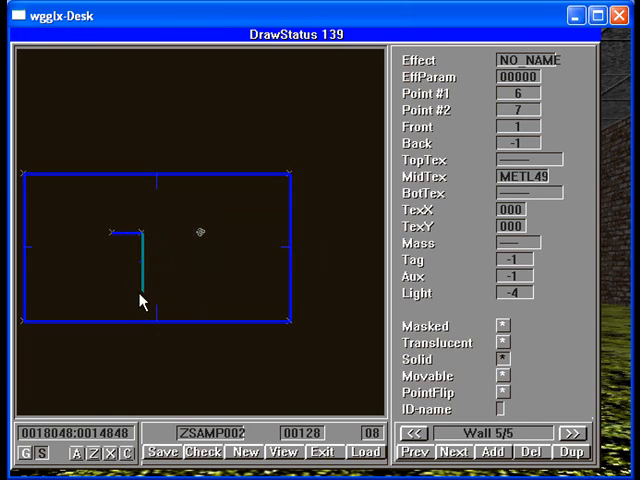
pyautogui.click(468, 450)
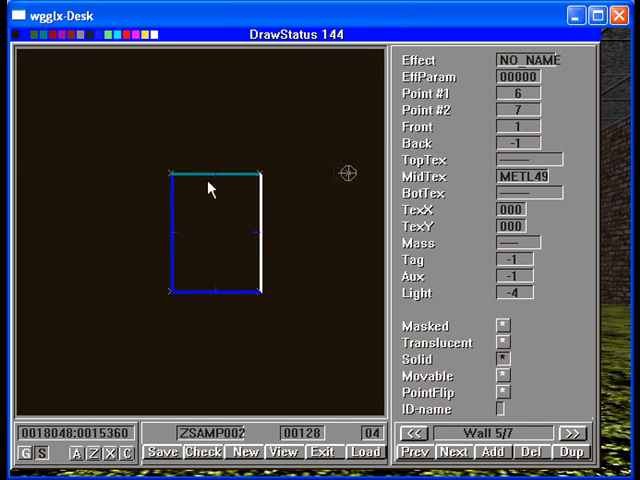
pyautogui.moveTo(228, 178)
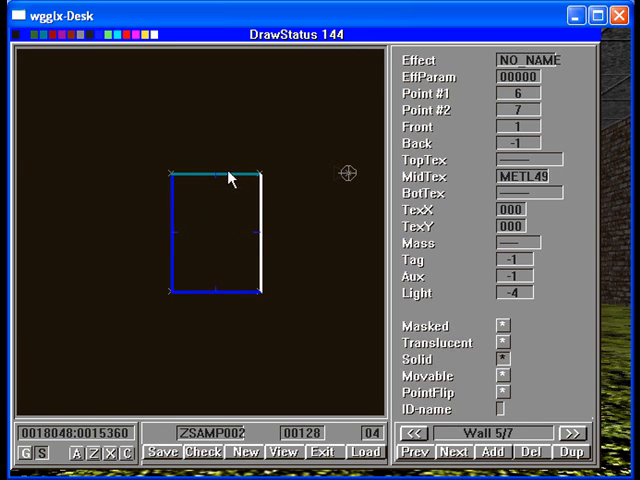